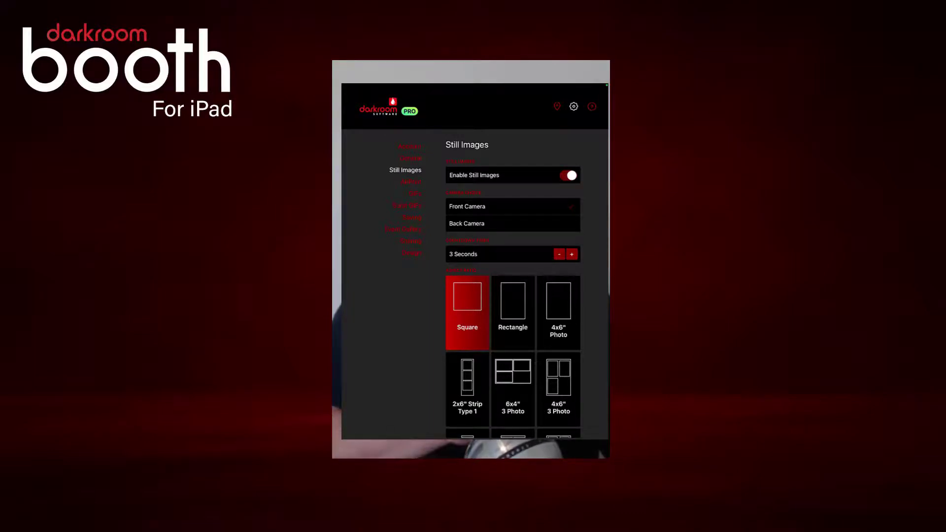
# Switch Enable AirPrint on in the master AirPrint settings
pyautogui.click(411, 181)
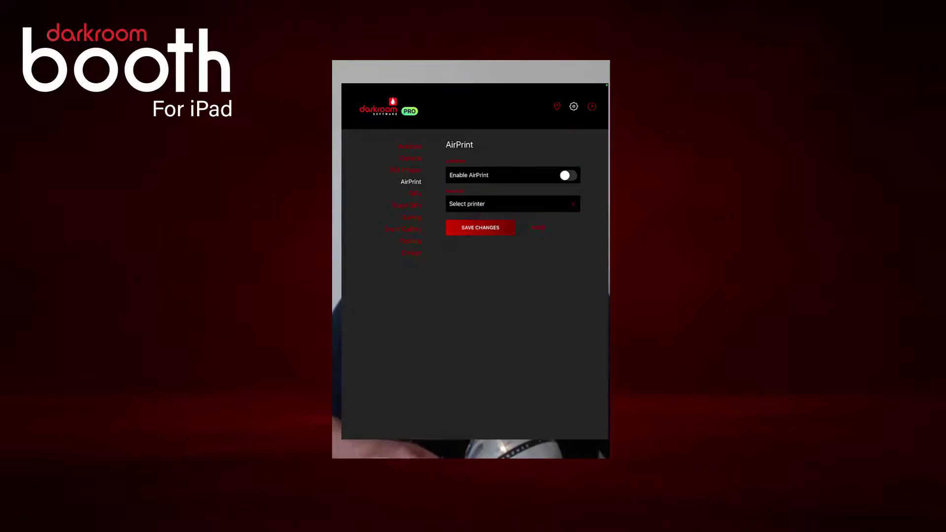
pyautogui.click(565, 176)
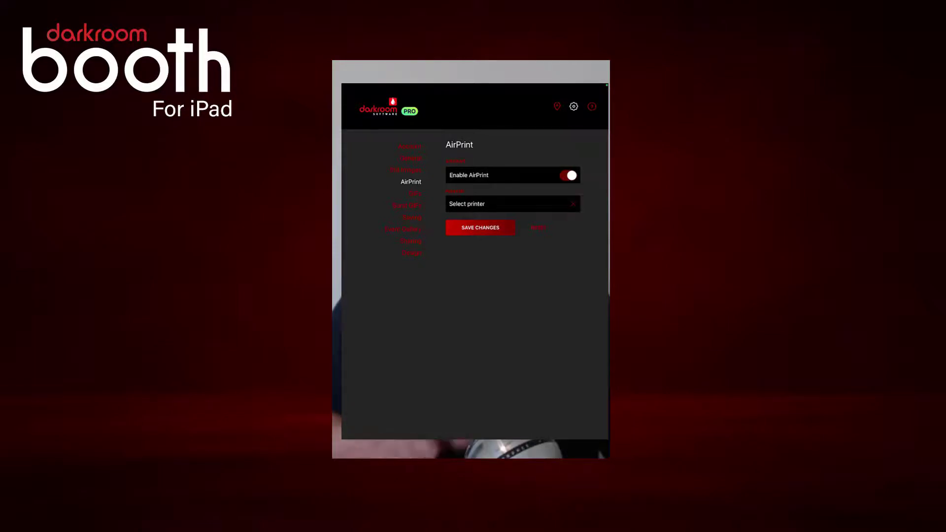
# Choose Samsung M2020 Series from the available printers list
pyautogui.click(512, 203)
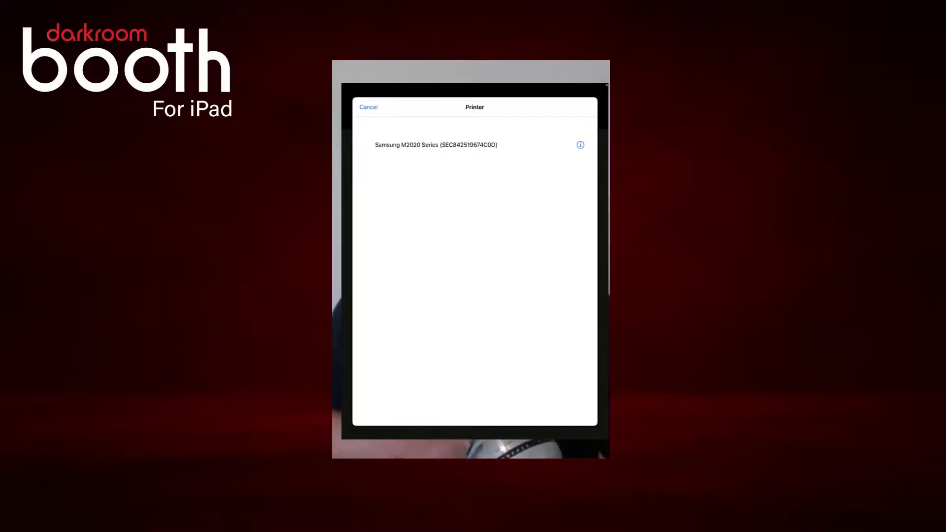
pyautogui.click(436, 145)
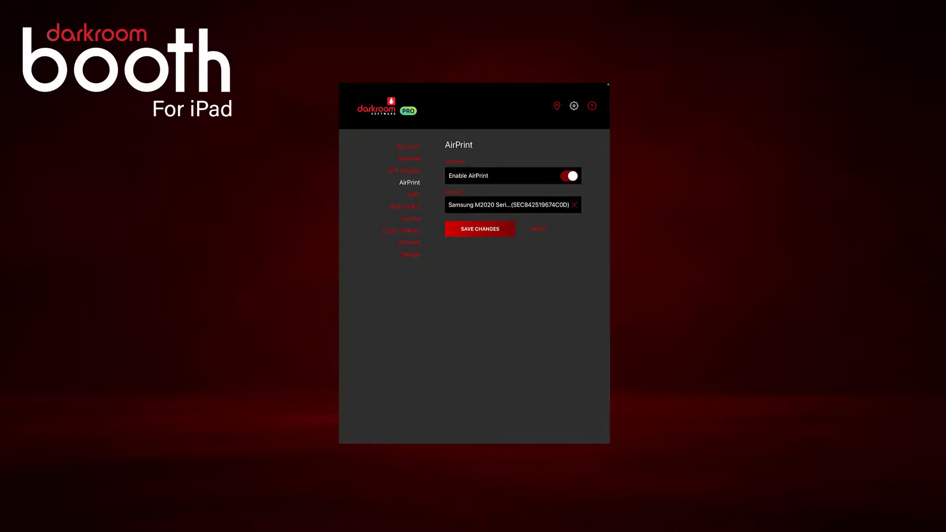
# Turn AirPrint on in the Demo1 event's sharing settings
pyautogui.click(574, 105)
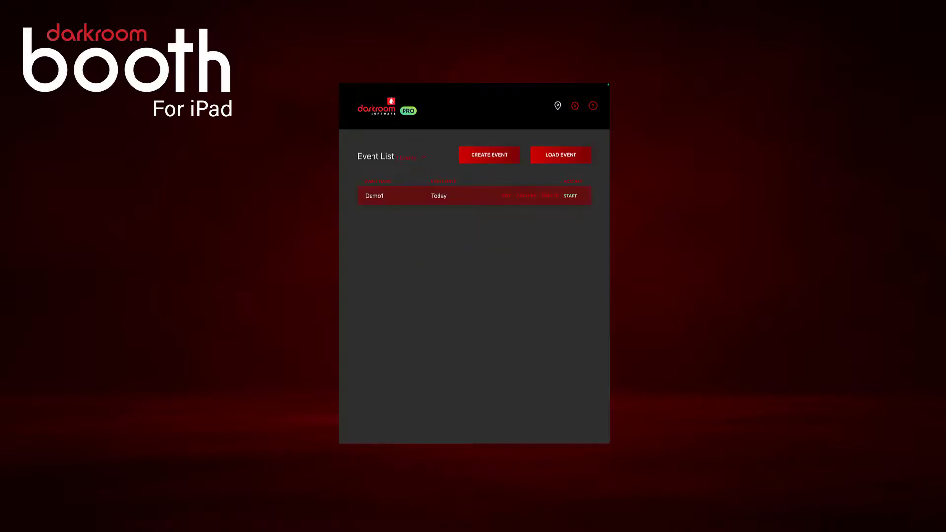
pyautogui.click(488, 155)
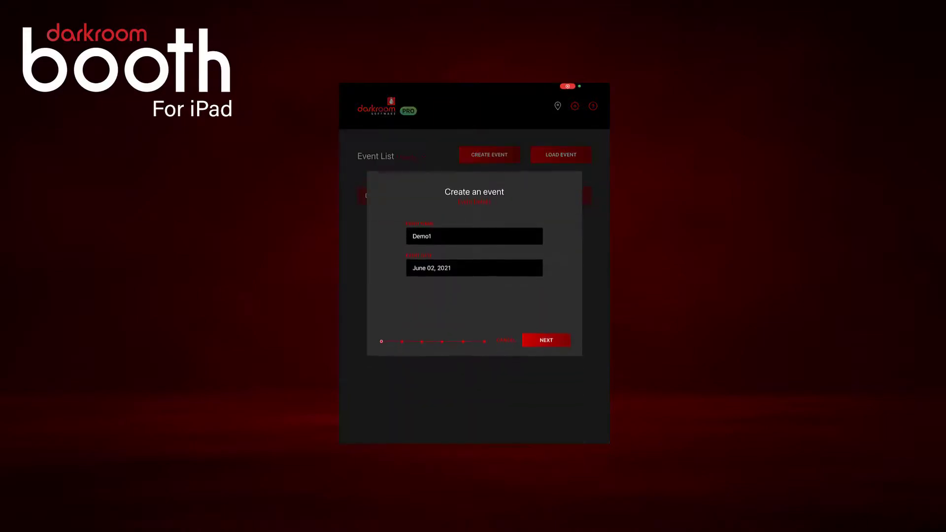
pyautogui.click(545, 340)
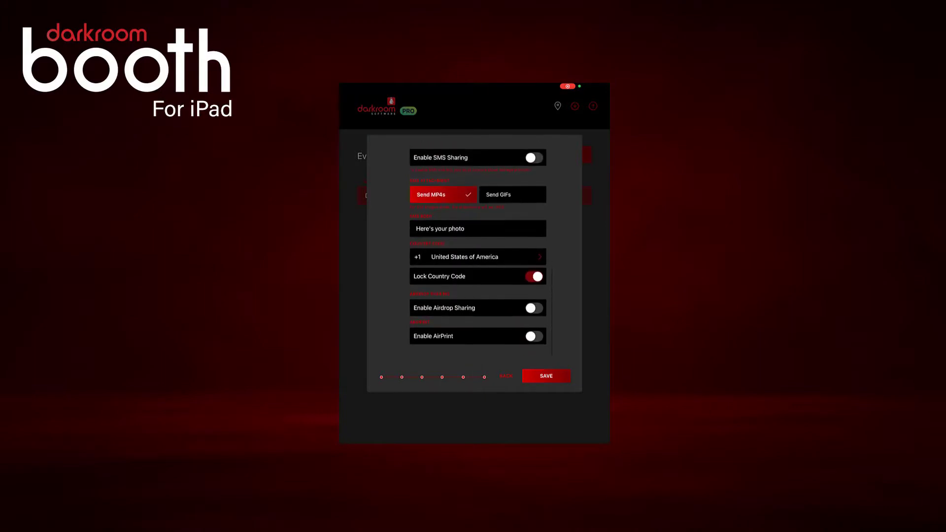
pyautogui.click(533, 336)
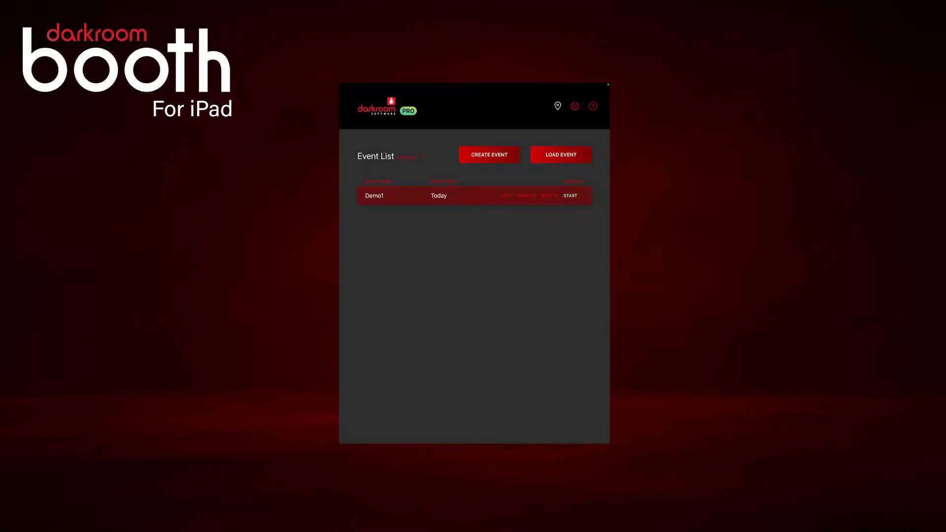
# Start the Demo1 event so the live booth camera appears
pyautogui.click(570, 195)
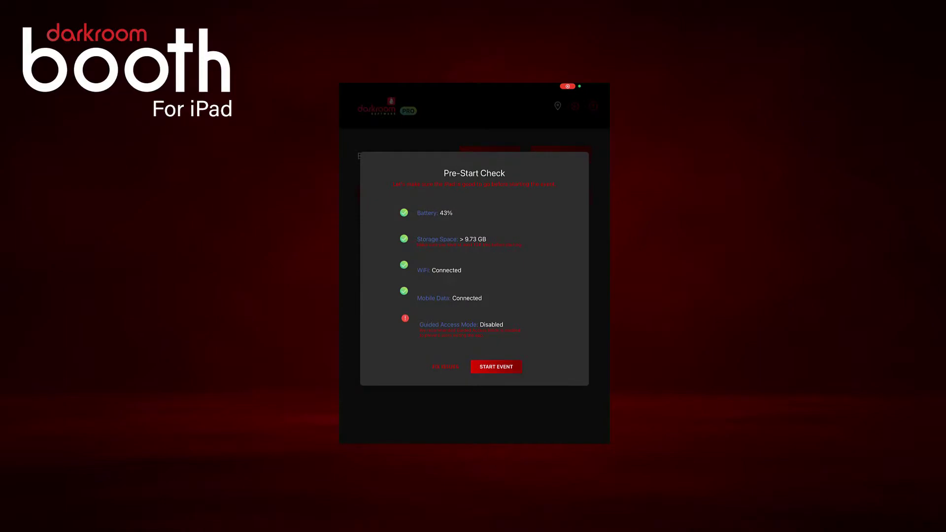
pyautogui.click(495, 367)
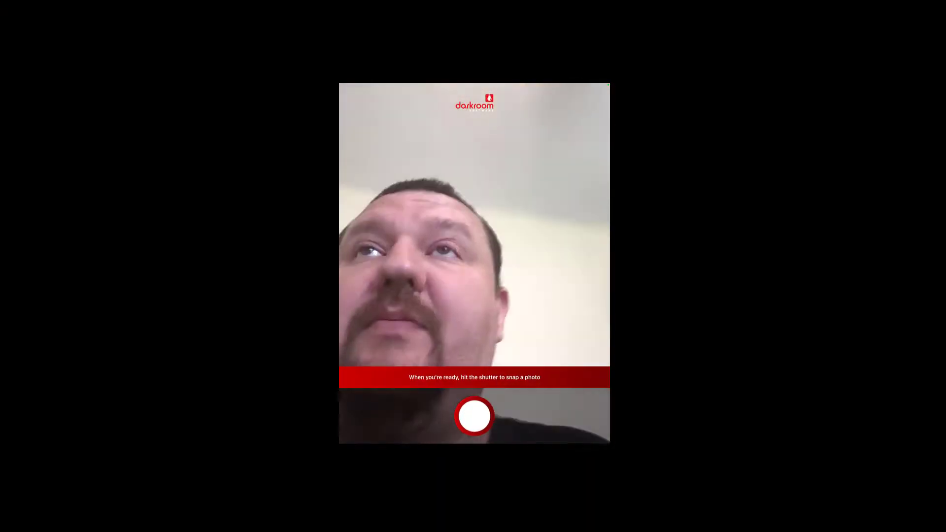
# Snap a booth photo and print it to the Samsung M2020 Series
pyautogui.click(474, 415)
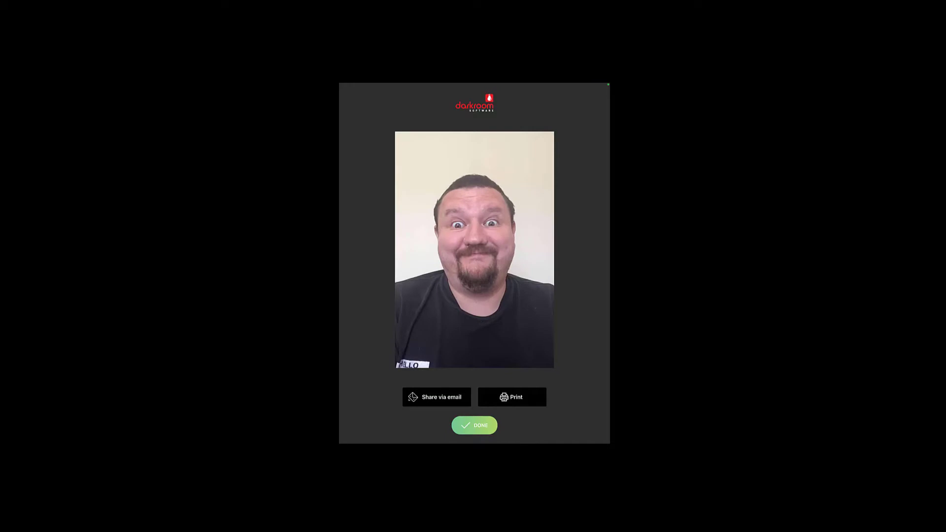
pyautogui.click(515, 397)
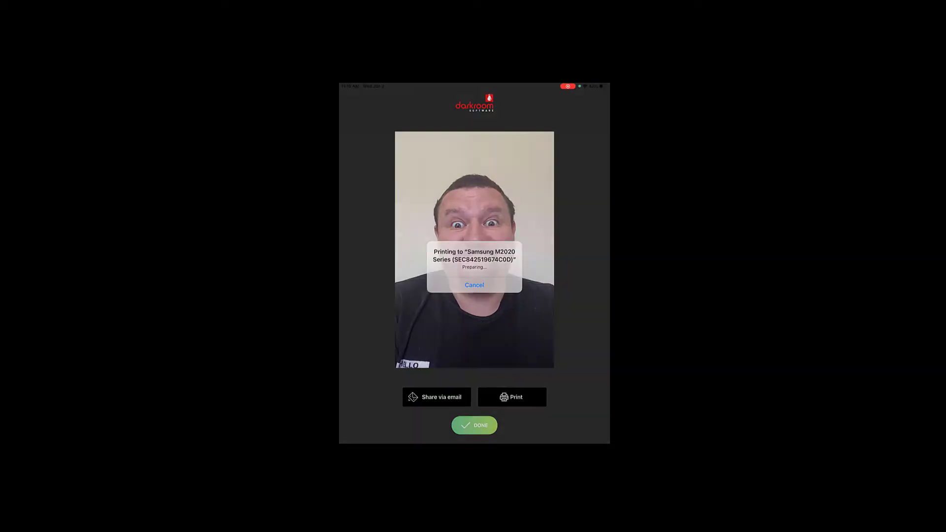